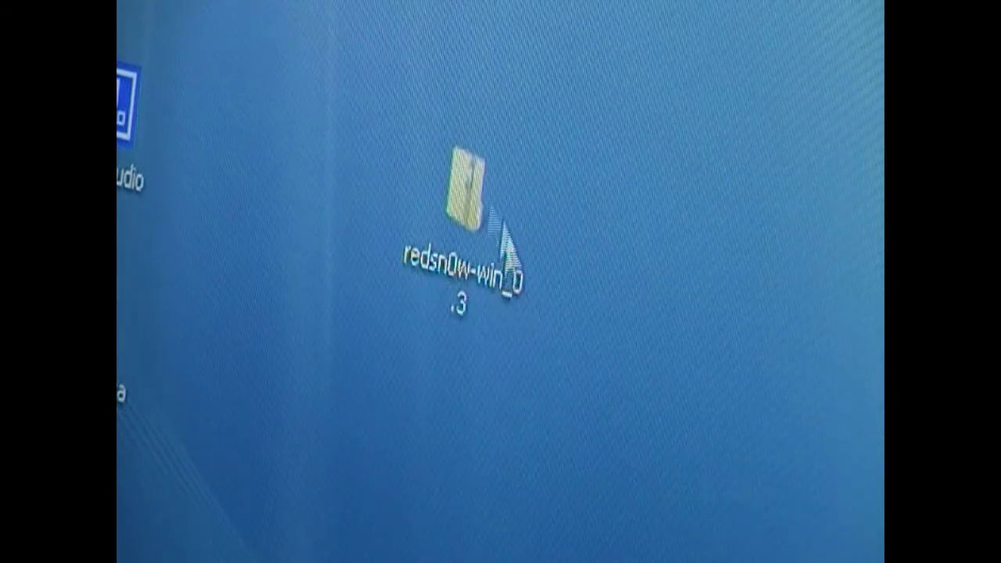
Show the shortcut menu with extract and open options for the redsn0w-win zip on the desktop
right_click(474, 187)
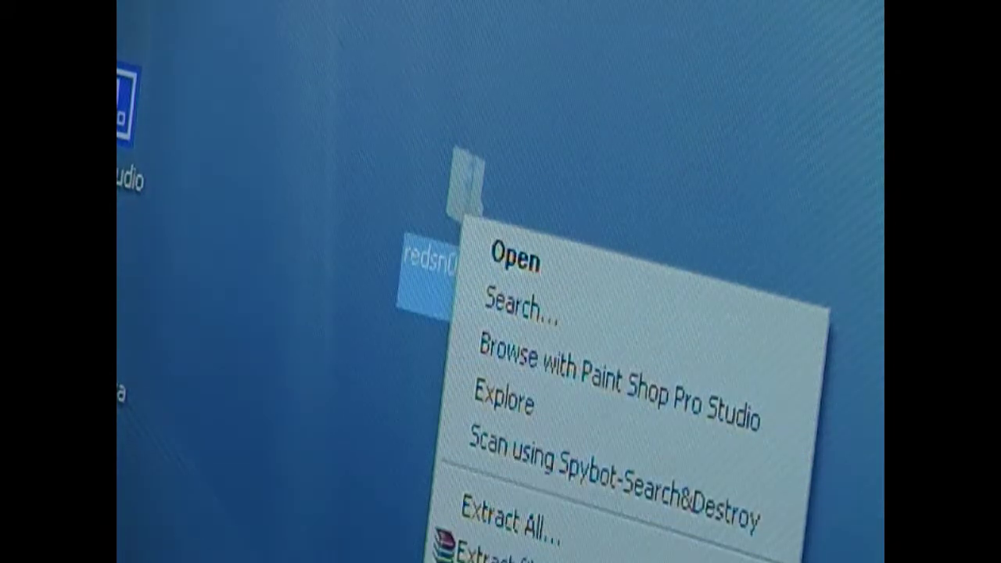